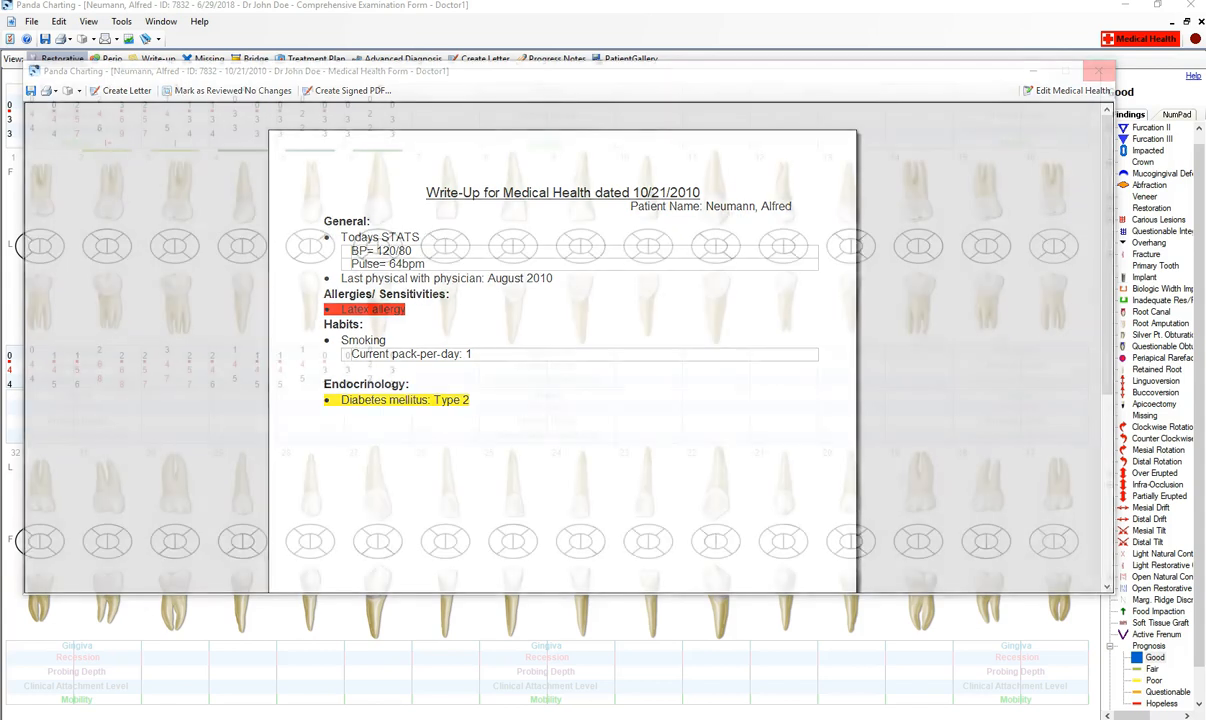
# - Close the 10/21/2010 Medical Health Form so the dental chart is visible
pyautogui.click(1099, 71)
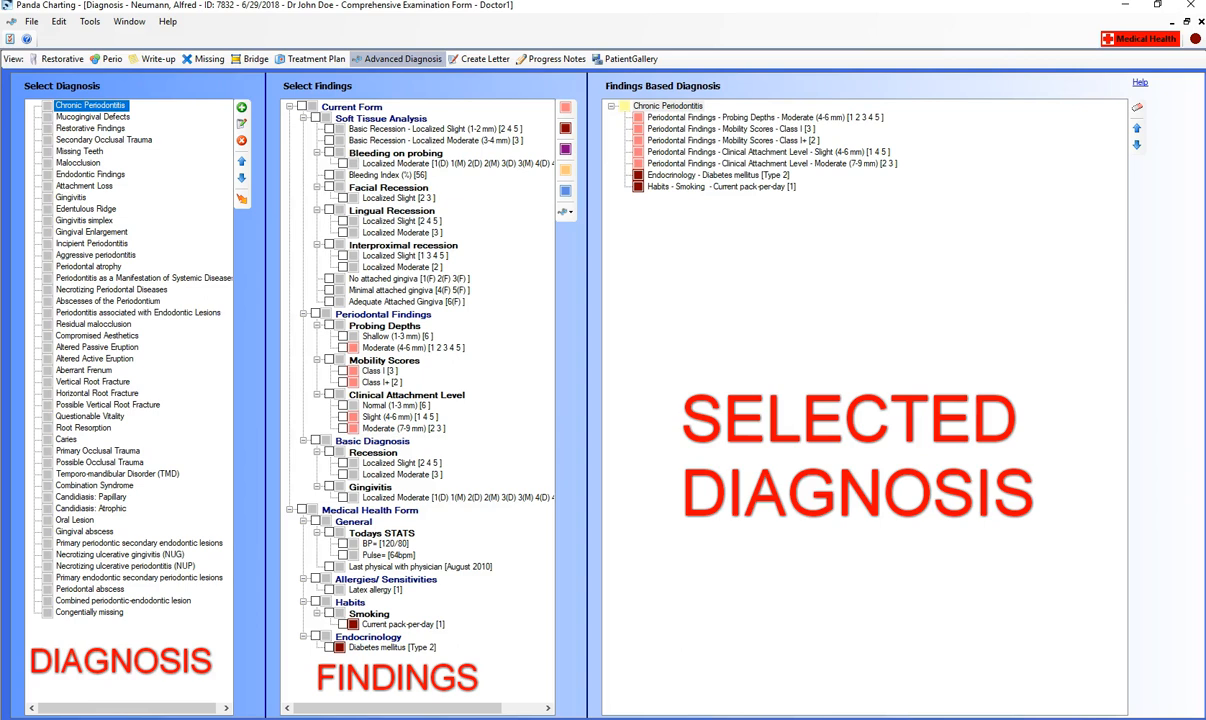
# - Add Malocclusion as a second findings-based diagnosis below Chronic Periodontitis
pyautogui.click(78, 162)
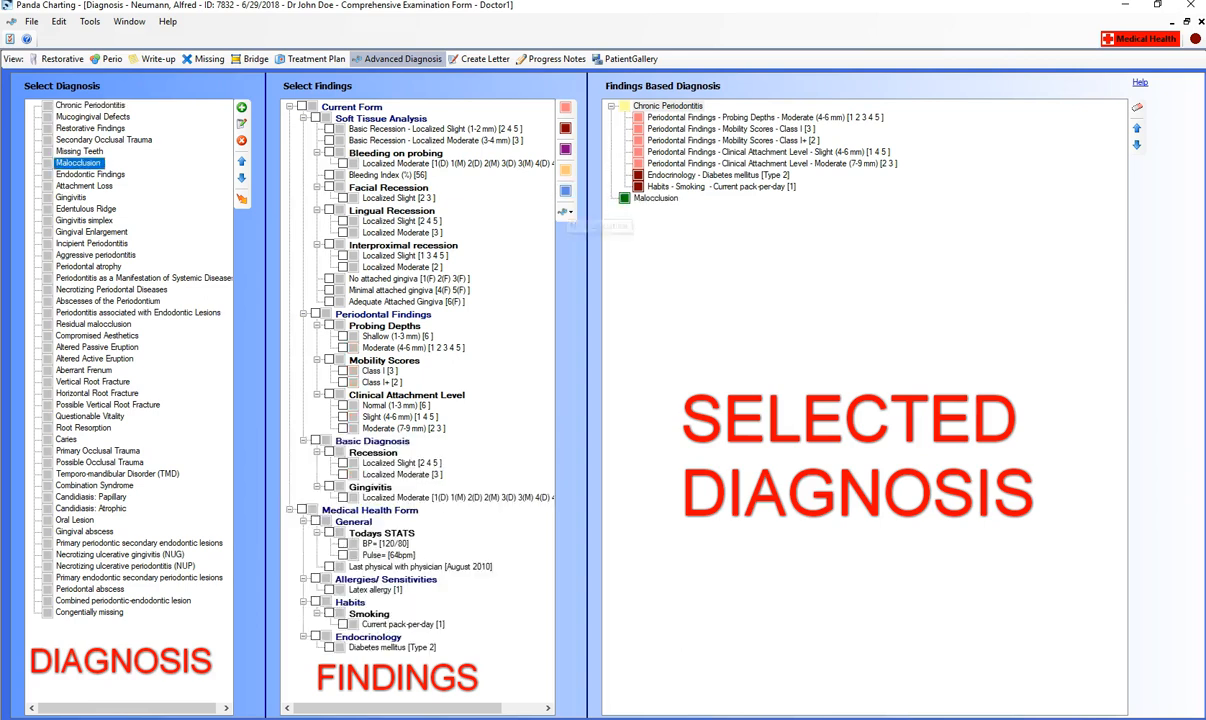